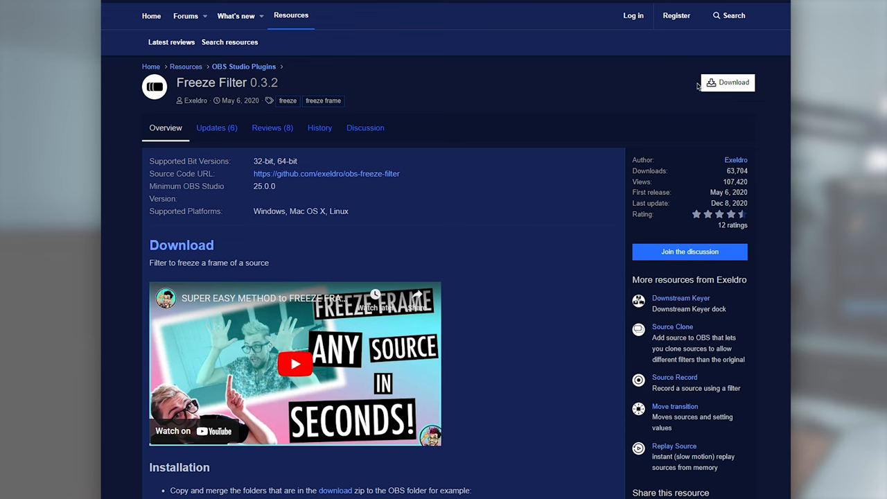
- Download Freeze Filter 0.3.2 from its OBS Forums resource page
click(727, 82)
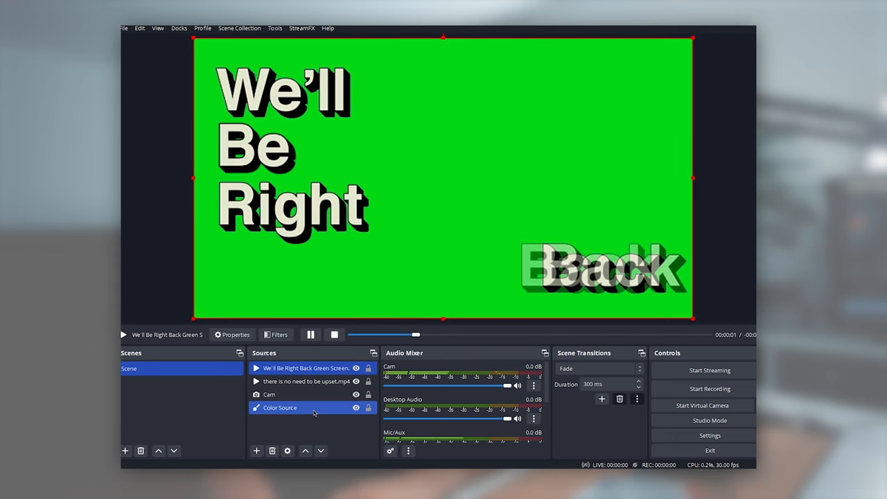
right_click(305, 368)
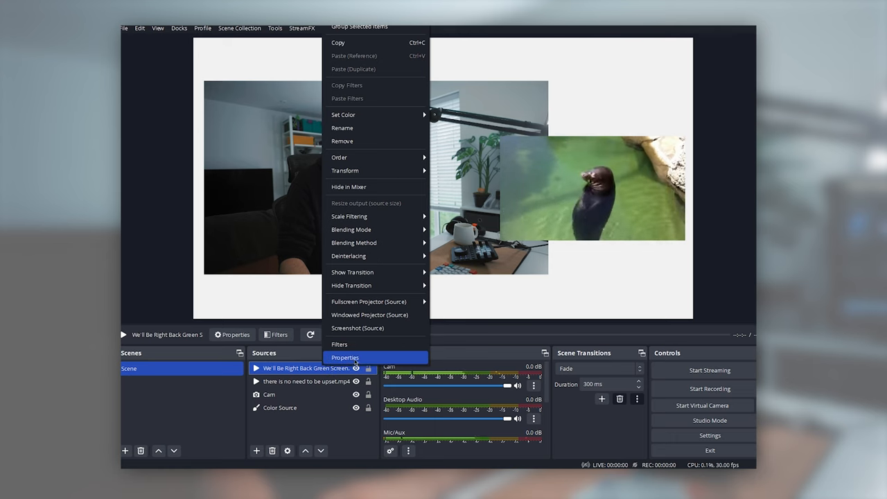
click(346, 358)
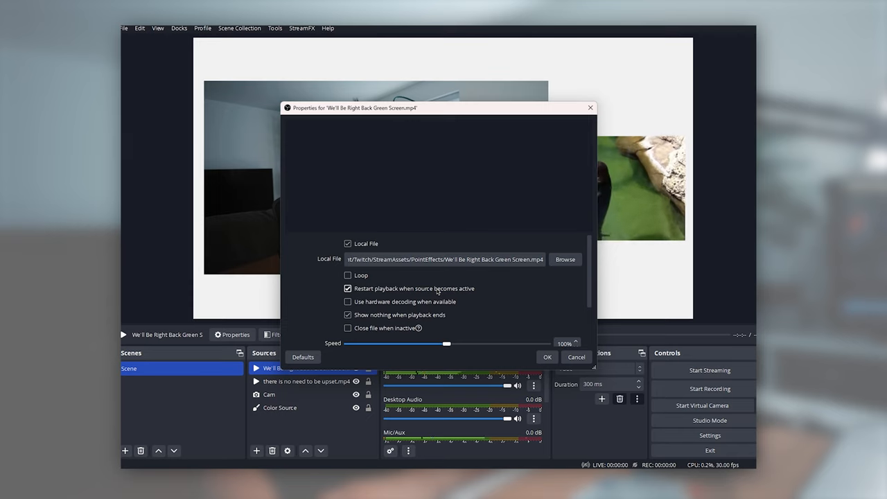
scroll(down, 3)
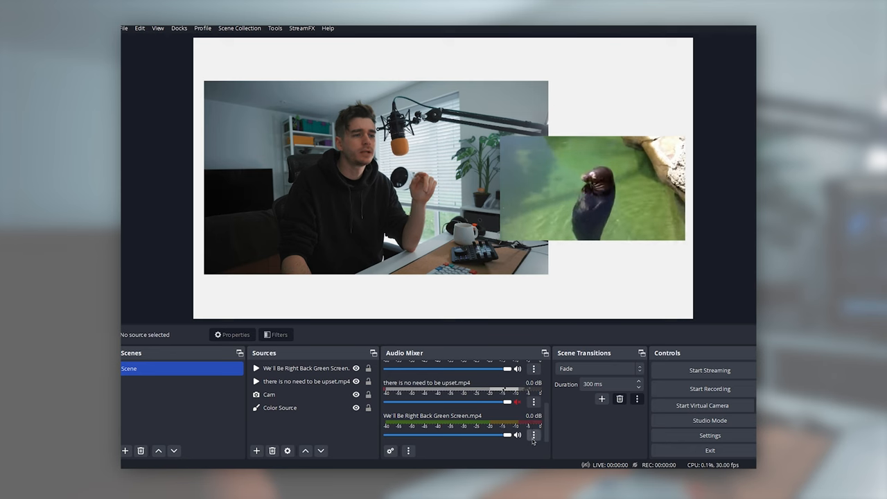
- Set the BRB green screen video's Audio Monitoring to Monitor Only (mute output) in Advanced Audio Properties
click(534, 435)
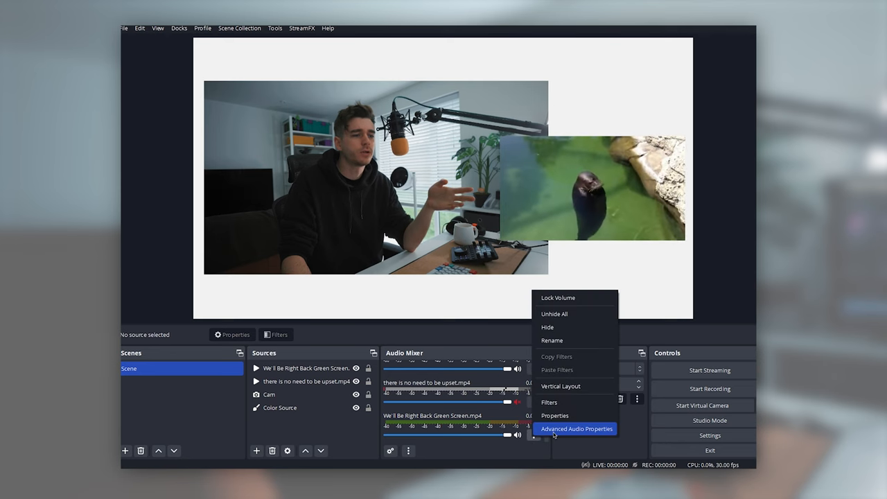
click(577, 428)
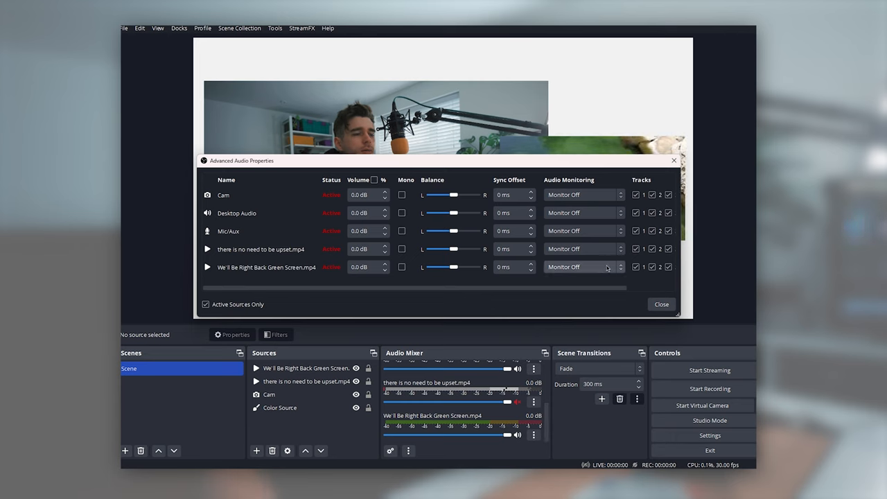
click(585, 267)
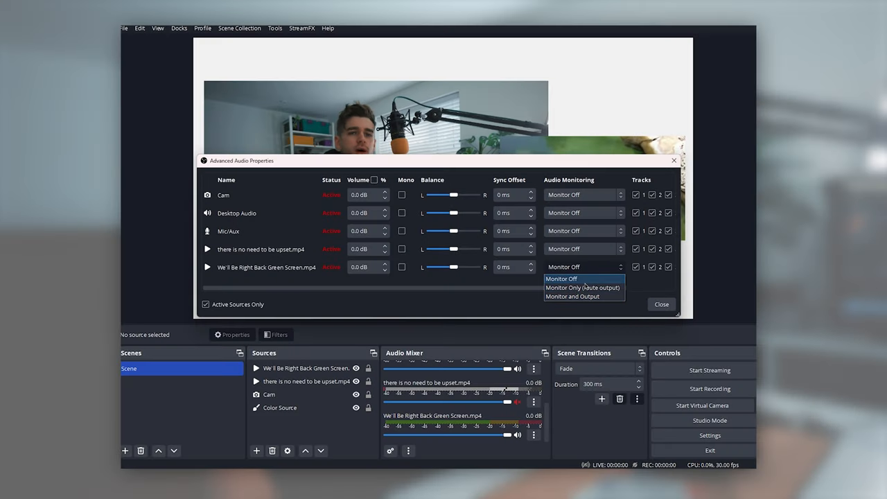
mouse_move(582, 288)
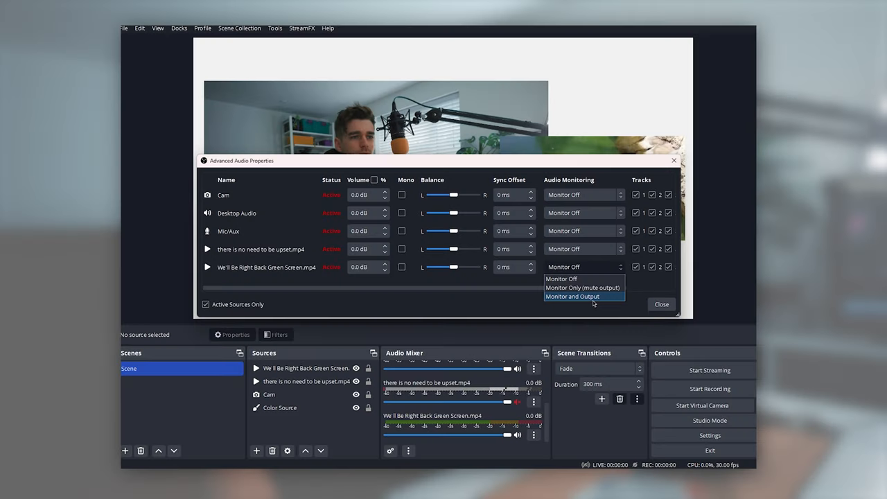
mouse_move(596, 299)
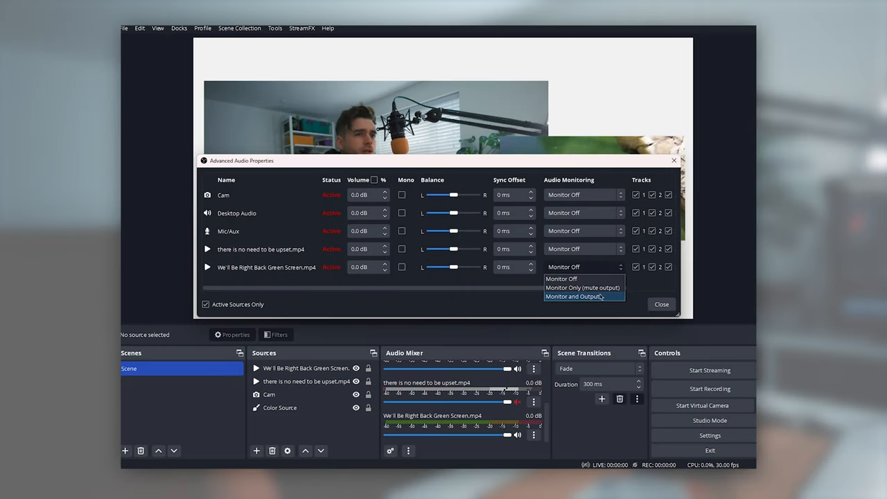
click(582, 288)
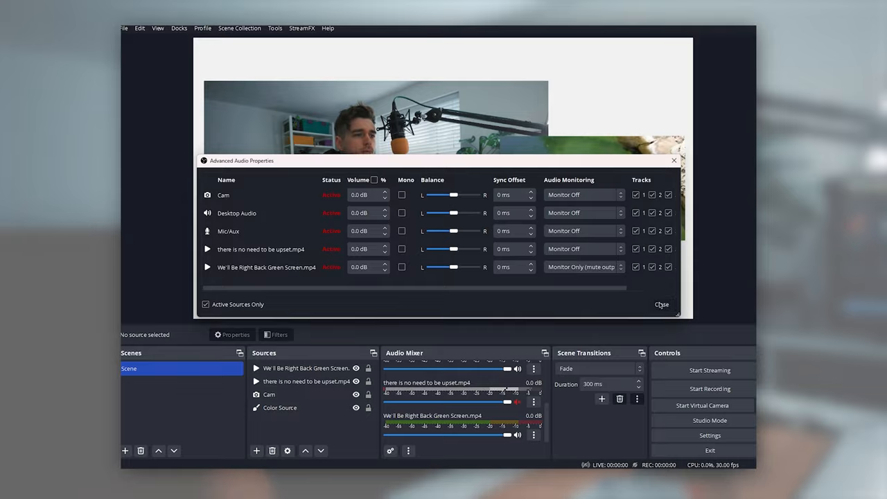
click(661, 304)
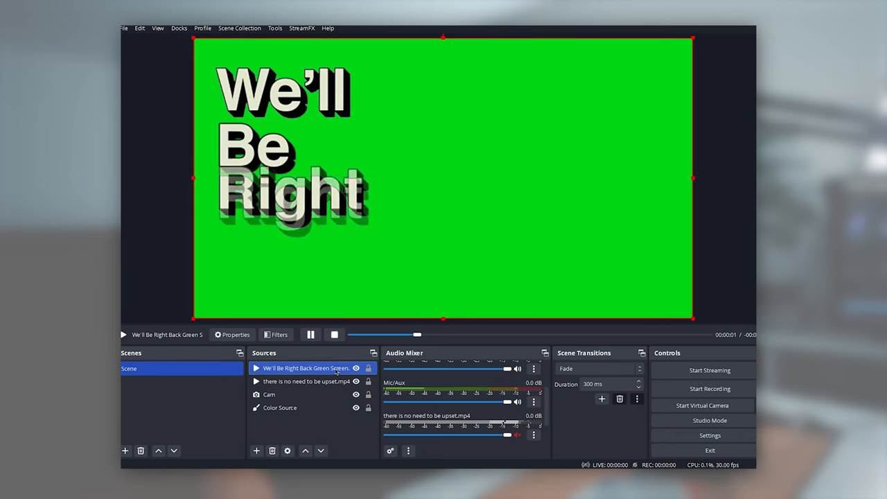
- Add a Chroma Key to the BRB video, tune smoothness and spill reduction (~870), then hide it
click(275, 335)
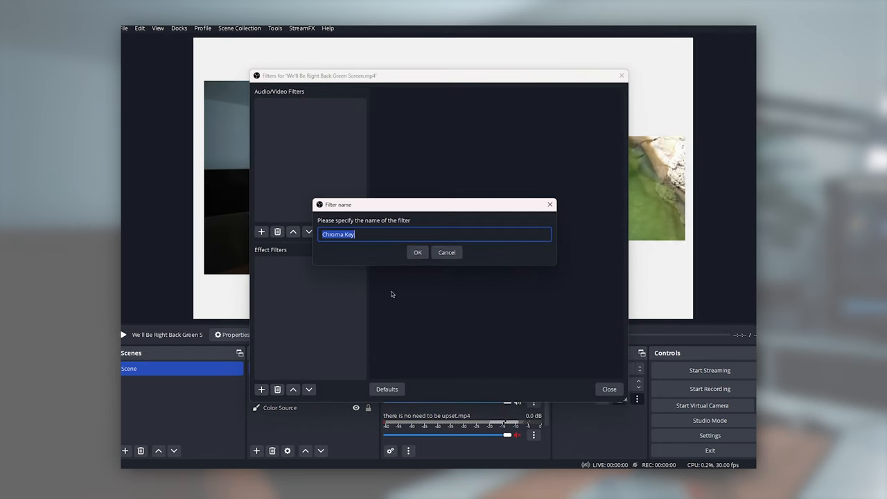
click(417, 252)
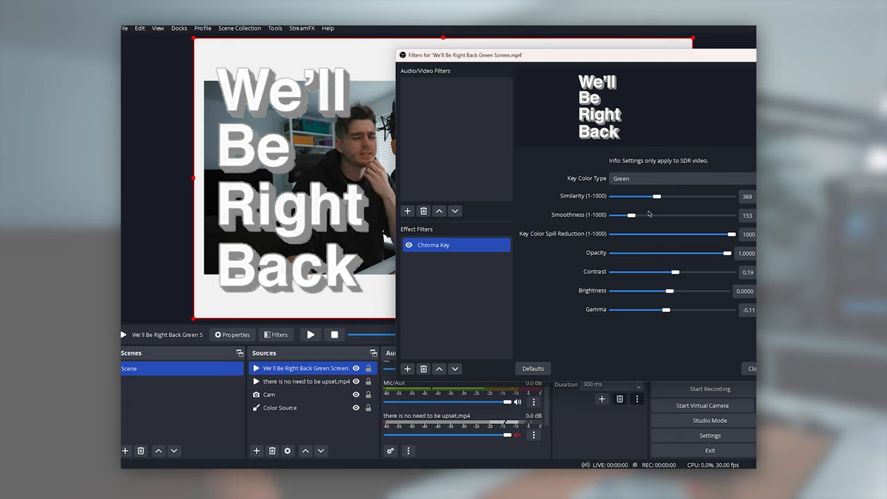
drag(631, 215, 625, 215)
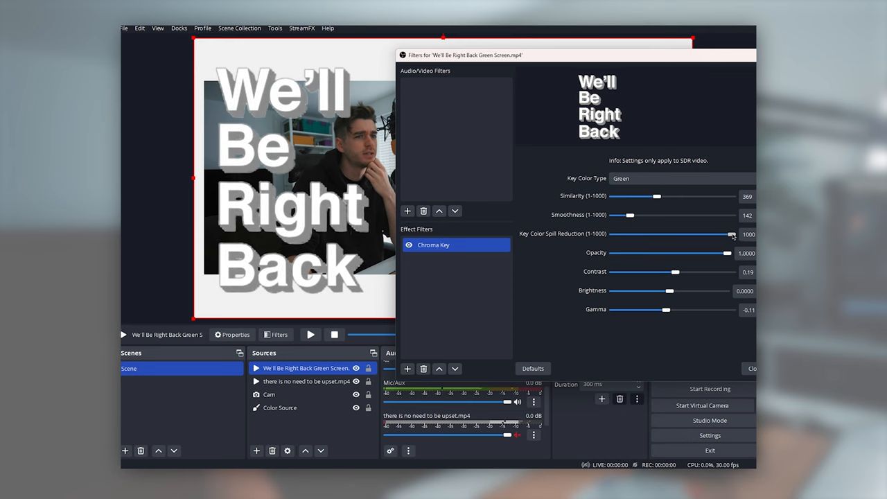
drag(733, 234, 612, 233)
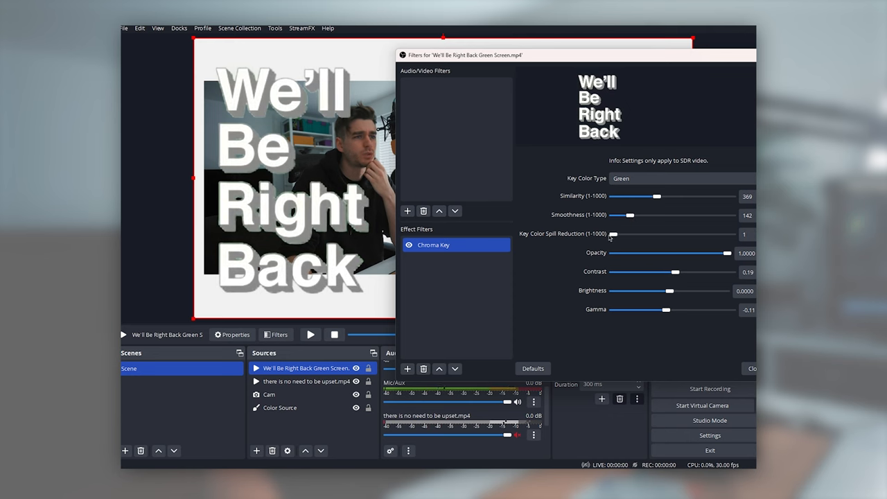
drag(613, 234, 716, 234)
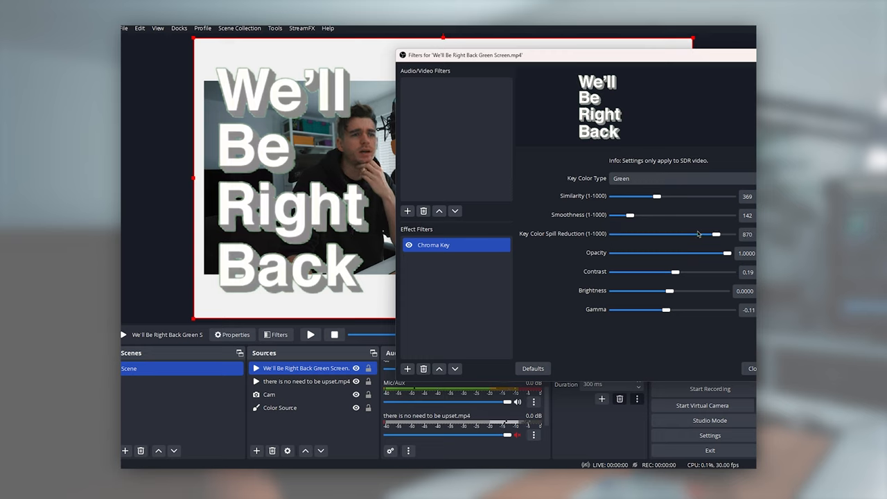
drag(714, 235, 728, 234)
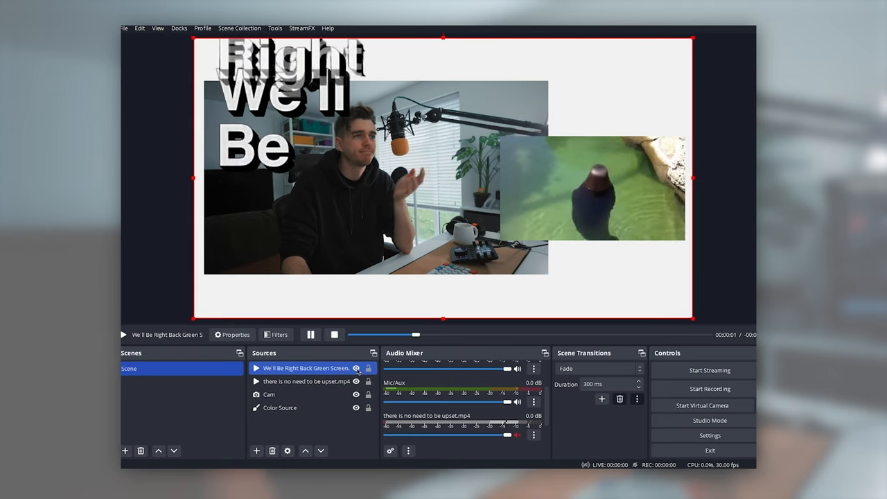
click(305, 382)
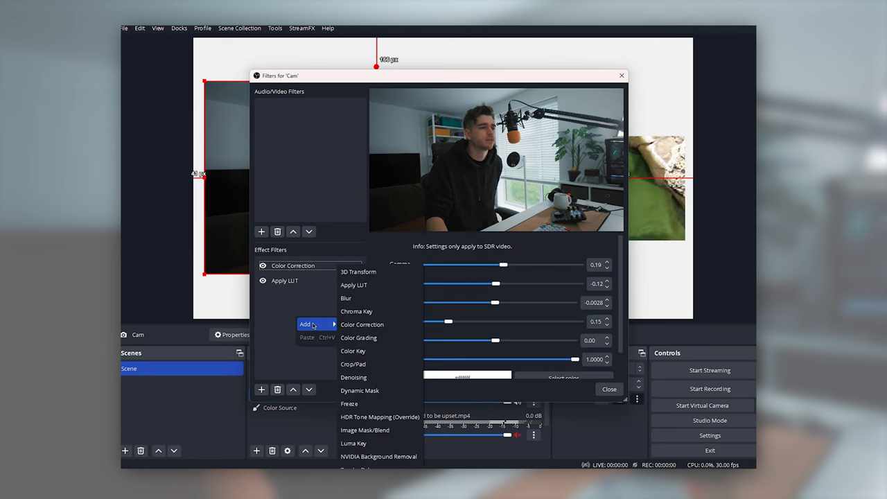
mouse_move(349, 403)
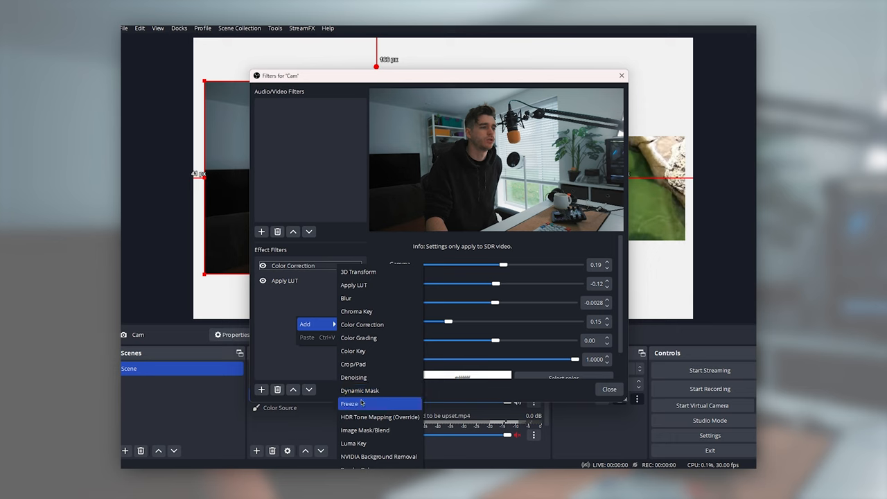
- Add a Freeze filter to Cam with 3000 ms maximum duration, tested and left switched off
click(349, 403)
text(3000)
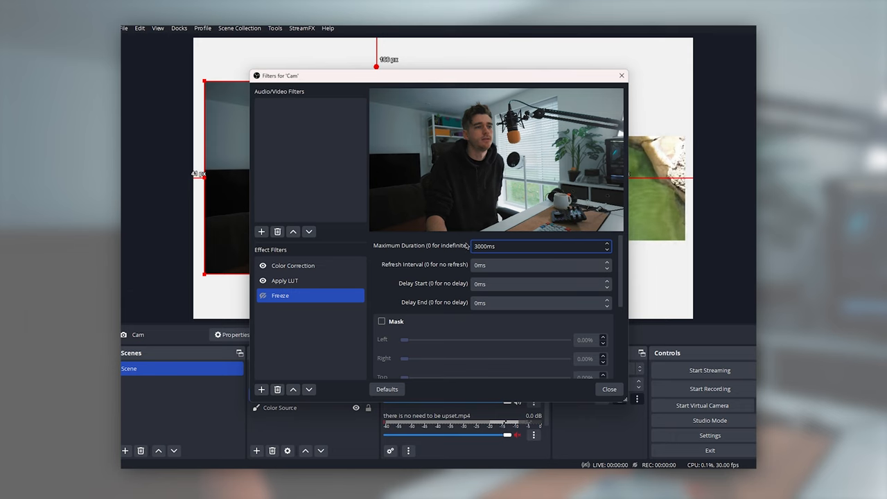
click(263, 295)
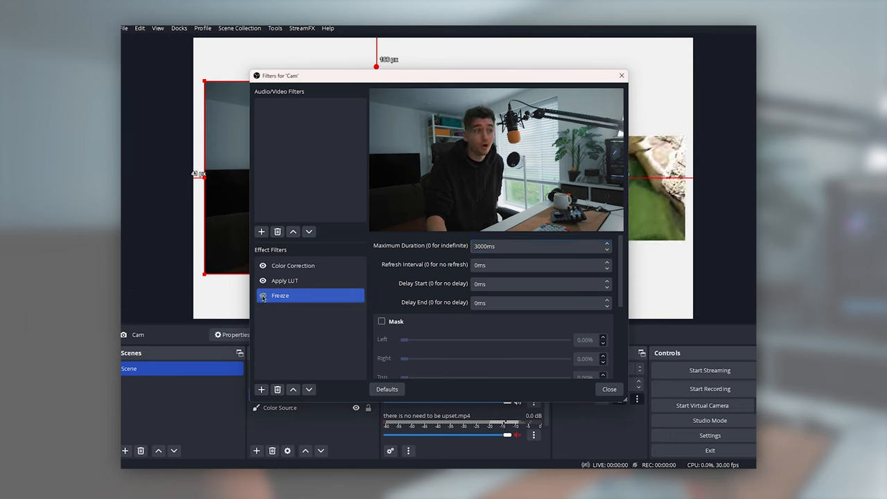
click(285, 280)
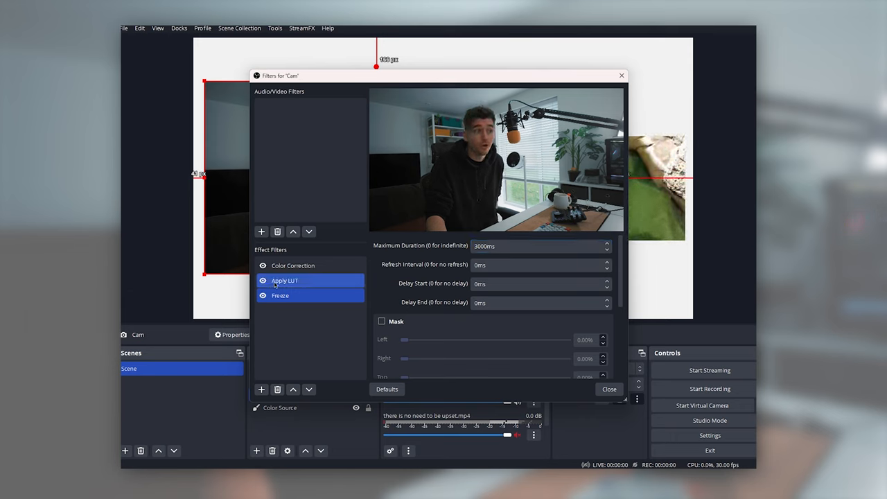
click(280, 296)
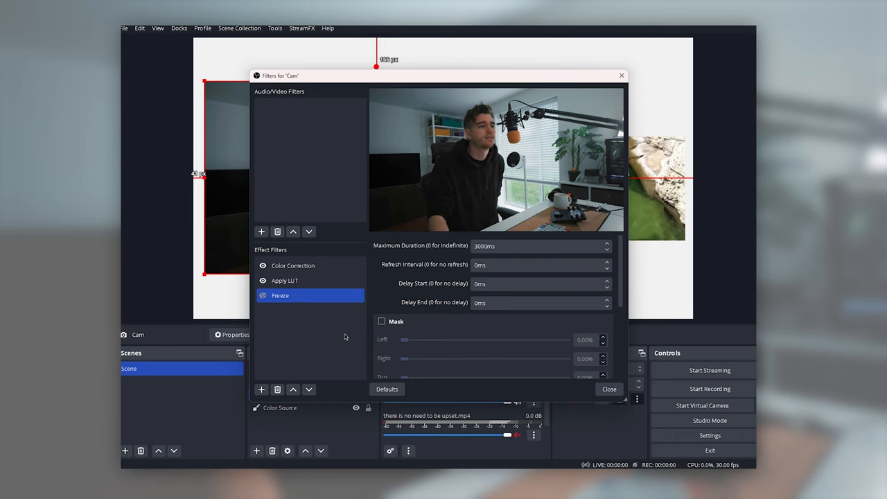
right_click(280, 295)
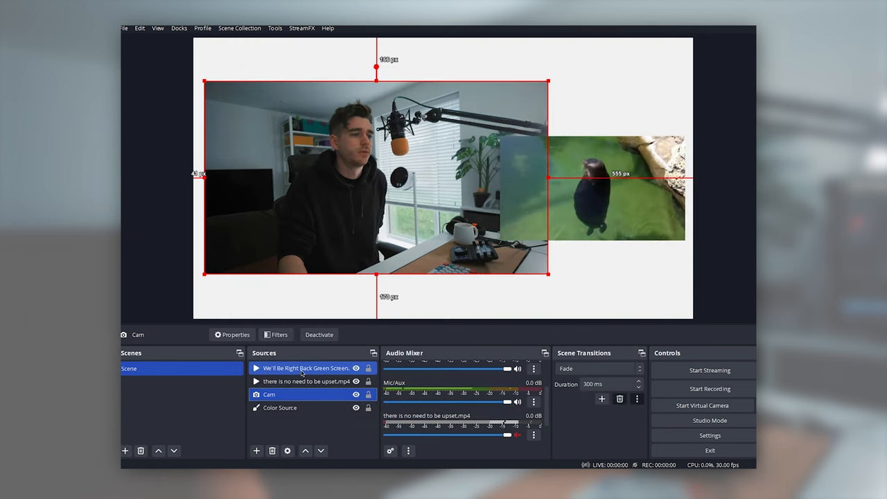
- Open filters for 'there is no need to be upset.mp4' and show the Add filter list
click(305, 381)
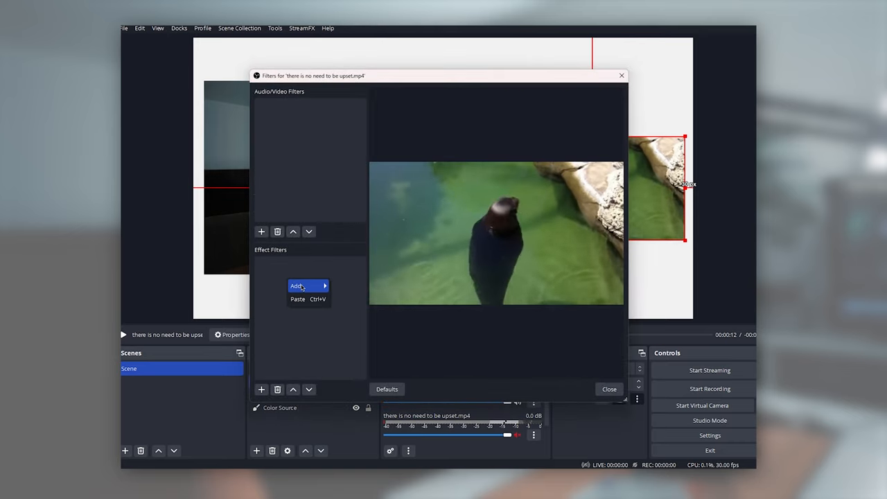
click(296, 286)
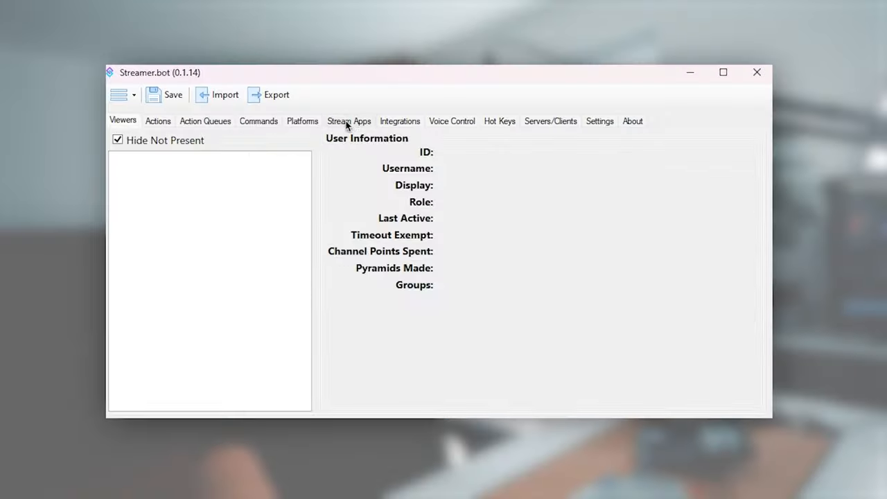
- Start a new Stream Apps OBS connection using WebSocket version v5.x
click(348, 120)
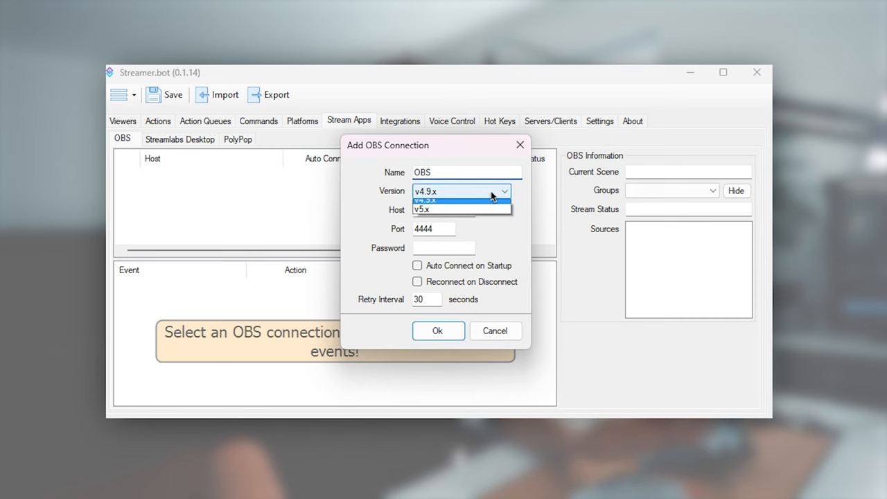
click(422, 210)
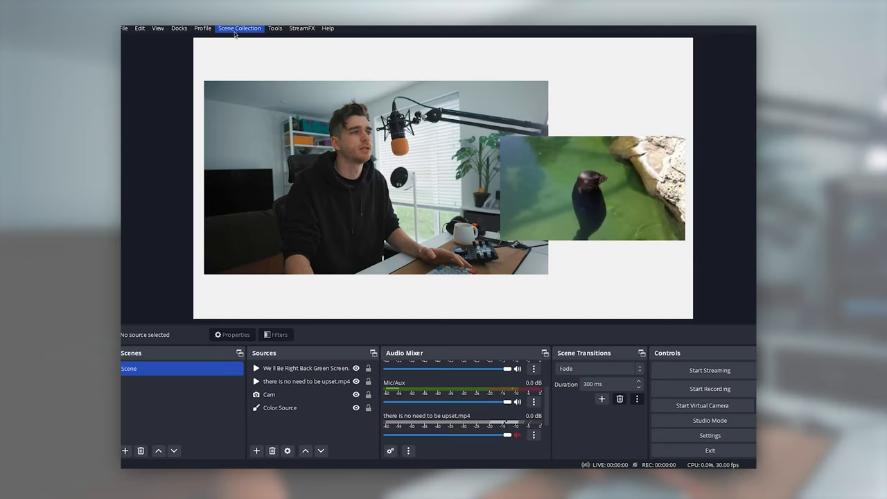
- View the obs-websocket server settings to find the port and password
click(275, 28)
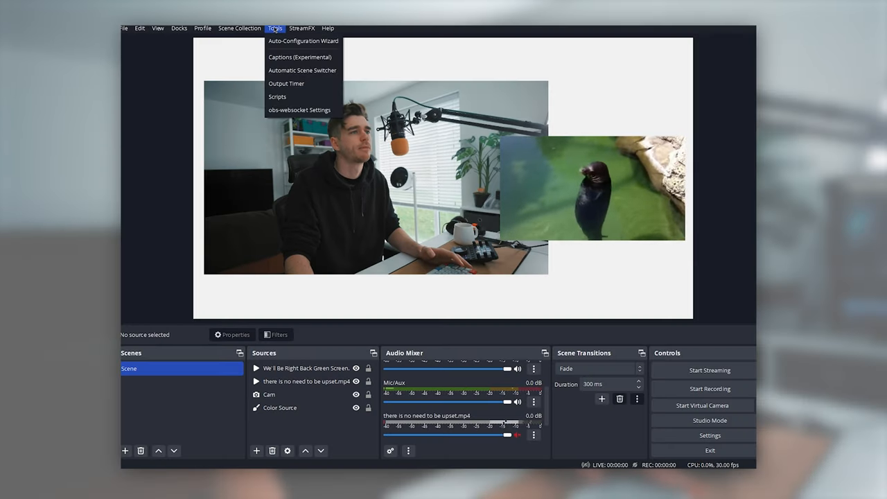
click(299, 110)
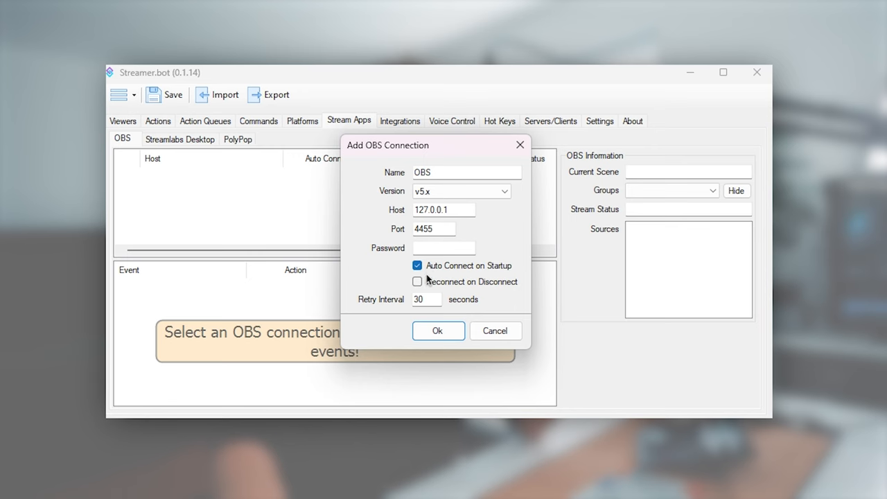
- Enable Reconnect on Disconnect for the 127.0.0.1:4455 connection and connect to OBS
click(417, 282)
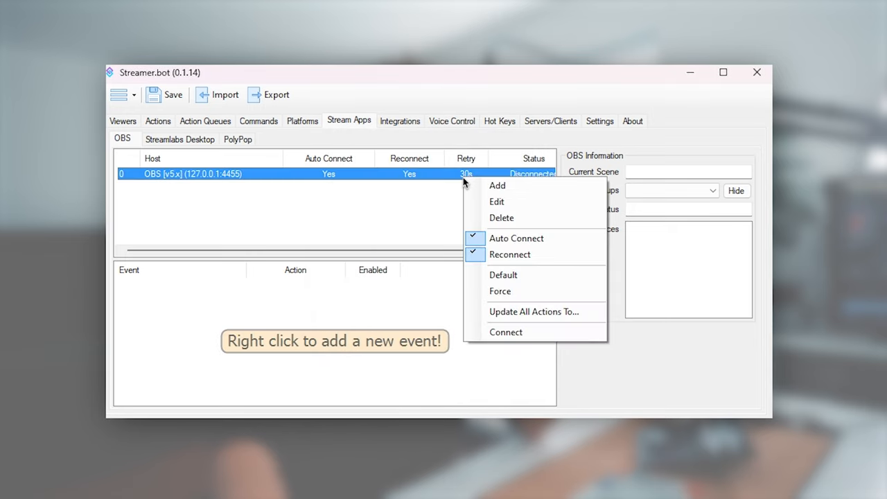
click(506, 332)
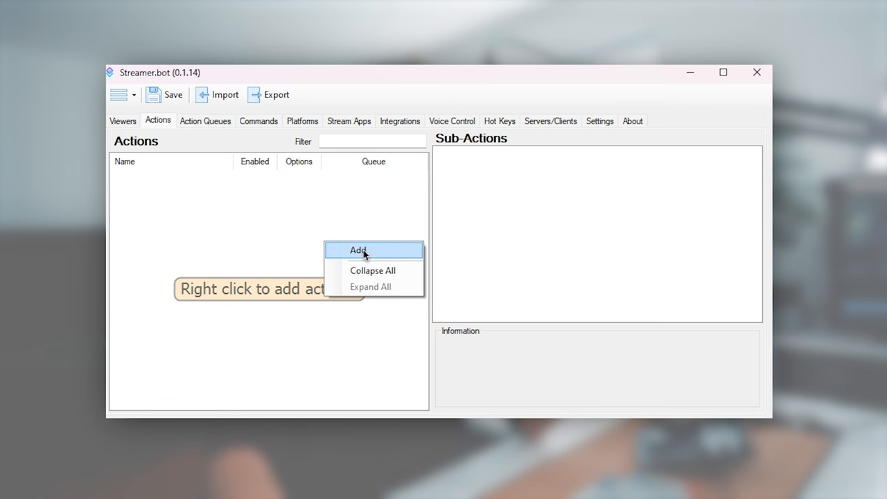
- Add a new action on the Actions tab and name it 'BRB'
click(358, 250)
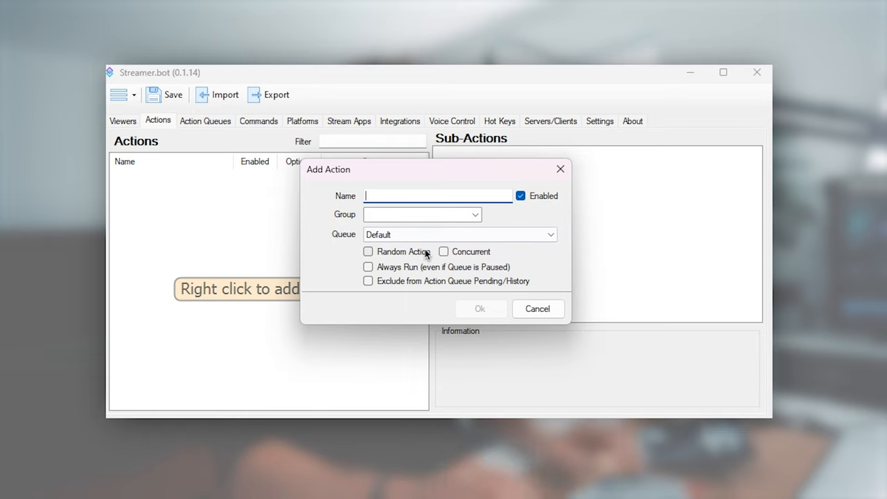
text(BRB)
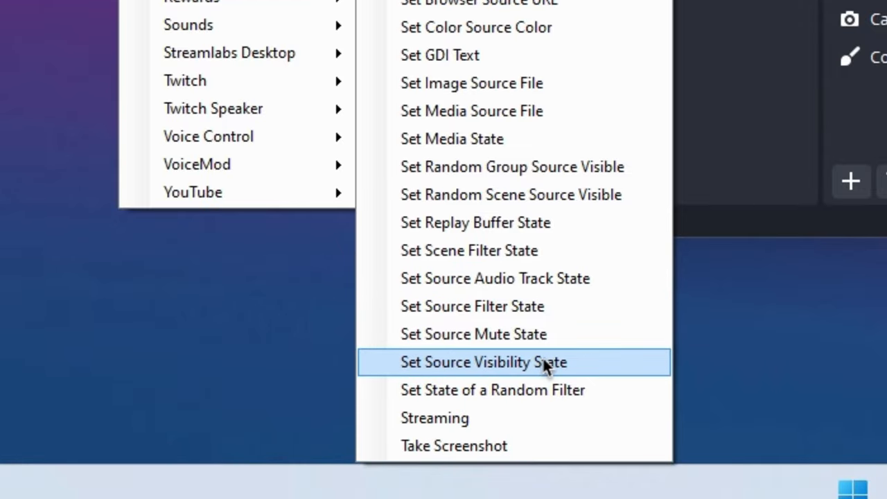
- Add a Set Source Visibility State sub-action showing 'We'll Be Right Back Green Screen.mp4' in Scene
click(482, 362)
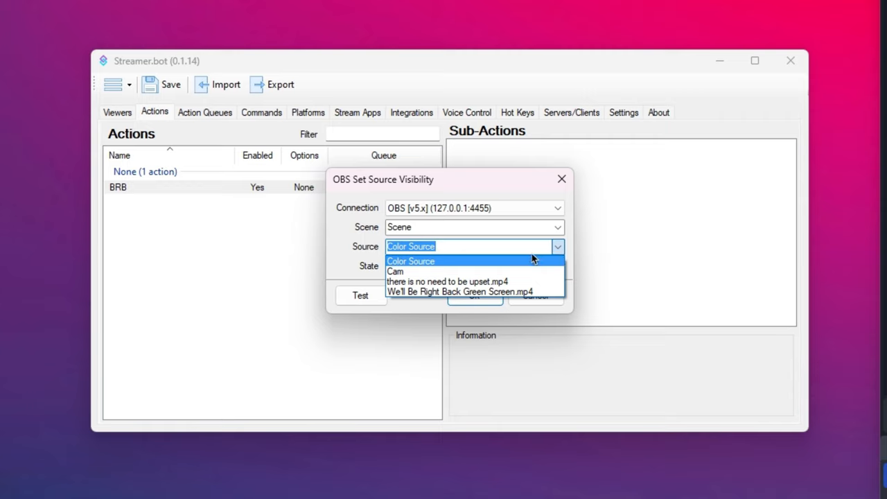
click(460, 292)
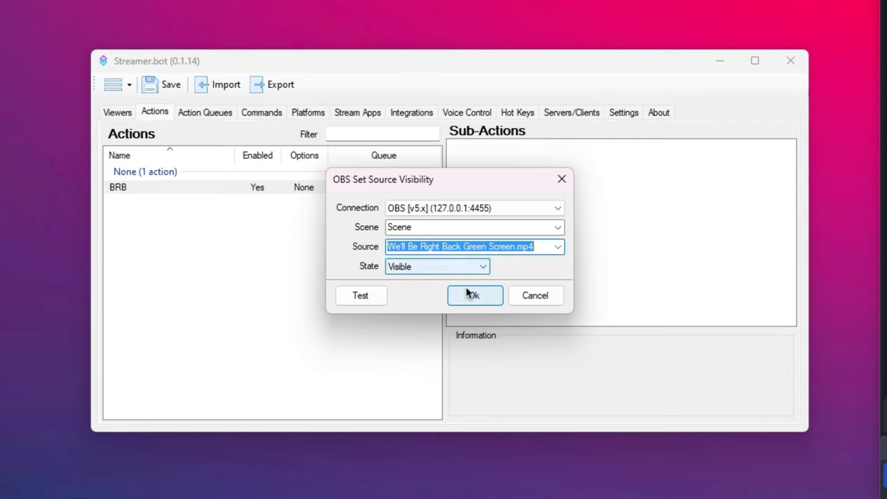
click(475, 295)
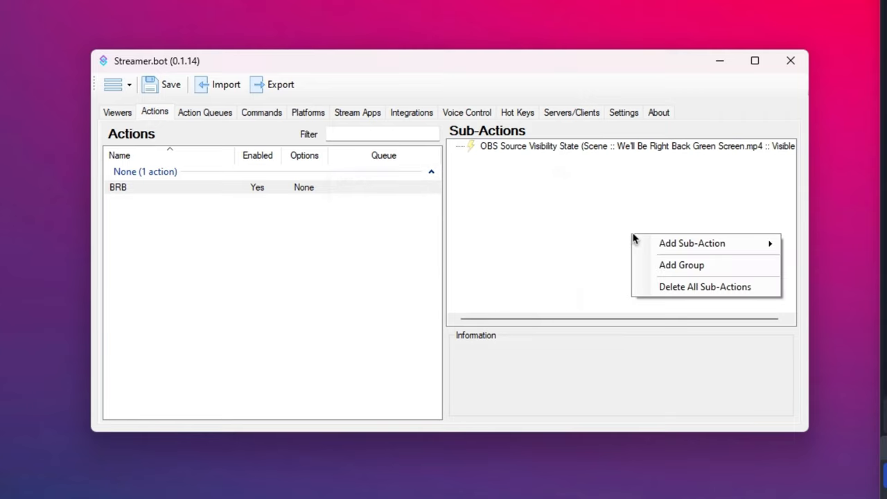
mouse_move(692, 243)
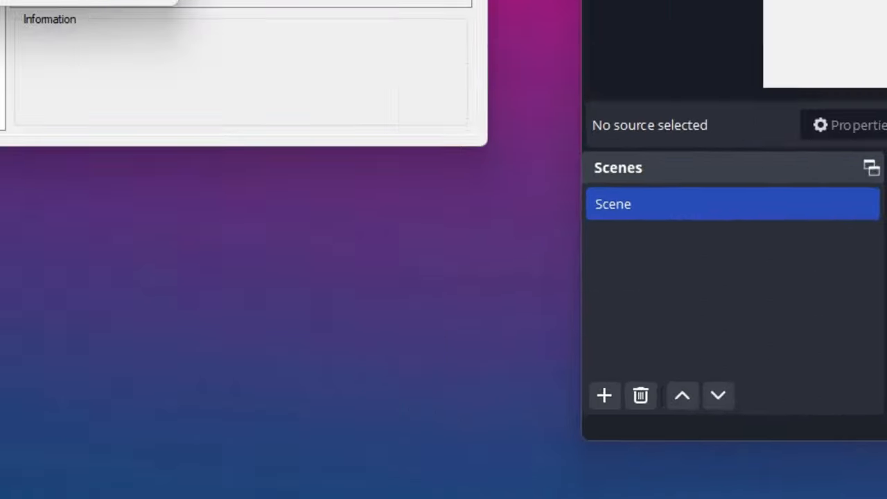
- Add Set Source Filter State steps enabling Freeze on Cam and 'there is no need to be upset.mp4'
click(558, 234)
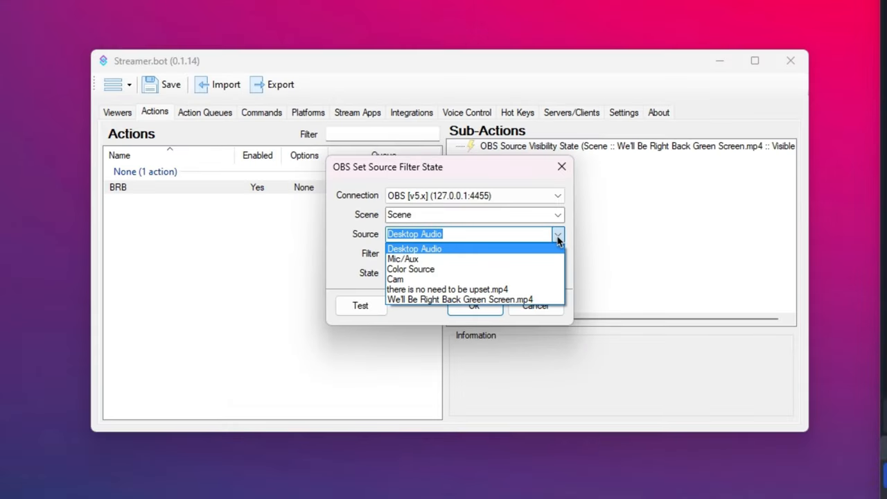
click(395, 279)
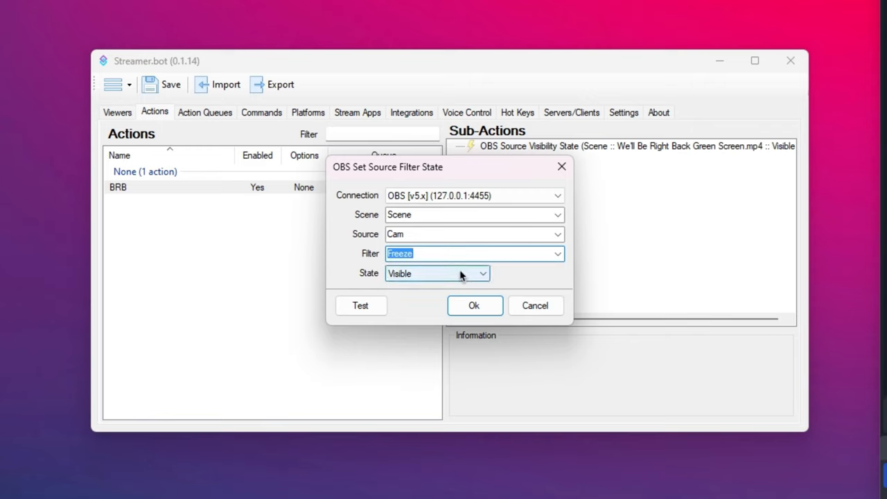
click(475, 305)
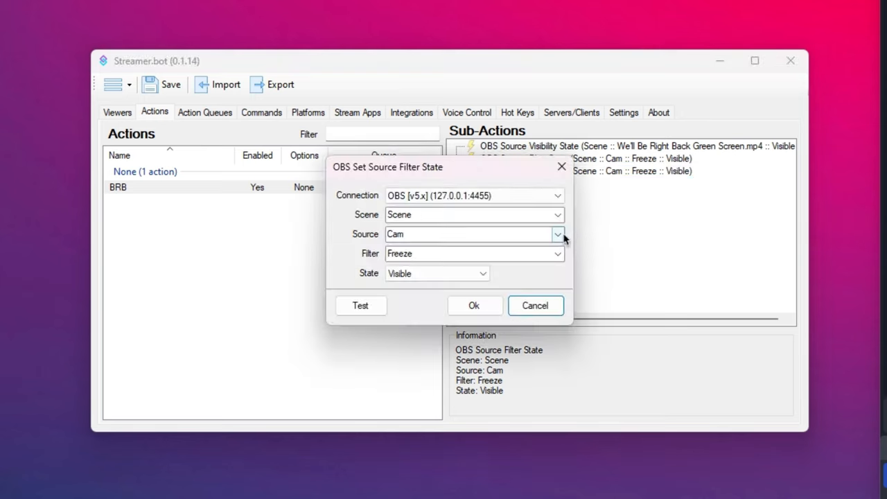
click(474, 306)
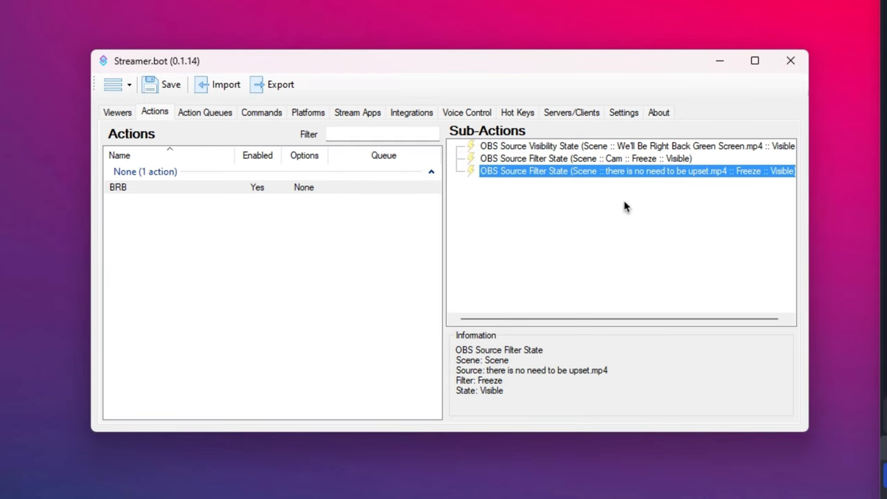
right_click(623, 208)
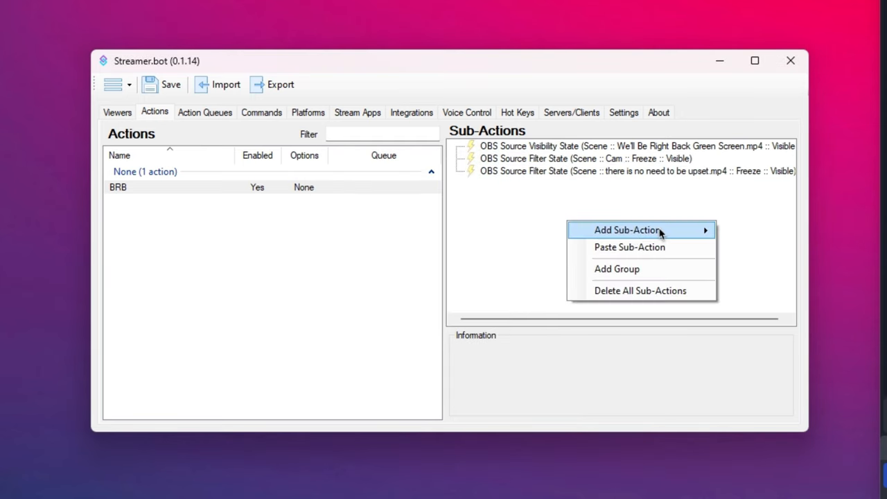
- Append a 3000 ms Delay and a visibility step setting 'We'll Be Right Back Green Screen.mp4' to Hidden
click(628, 230)
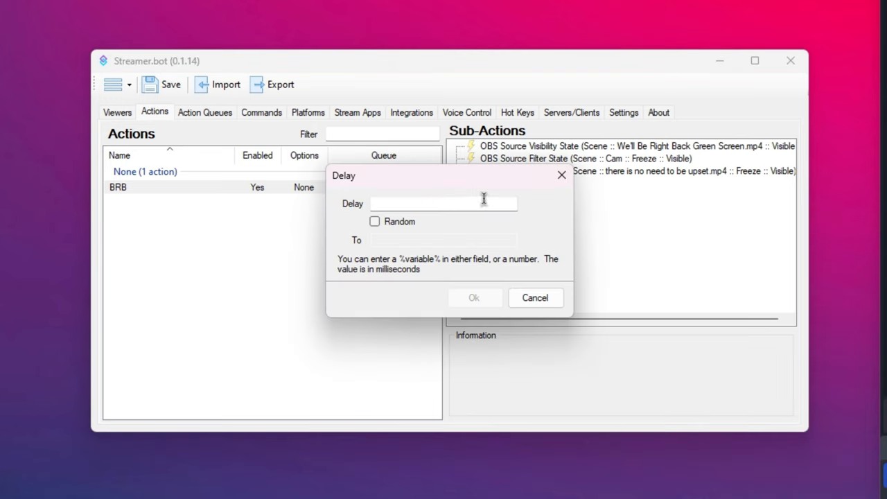
text(3000)
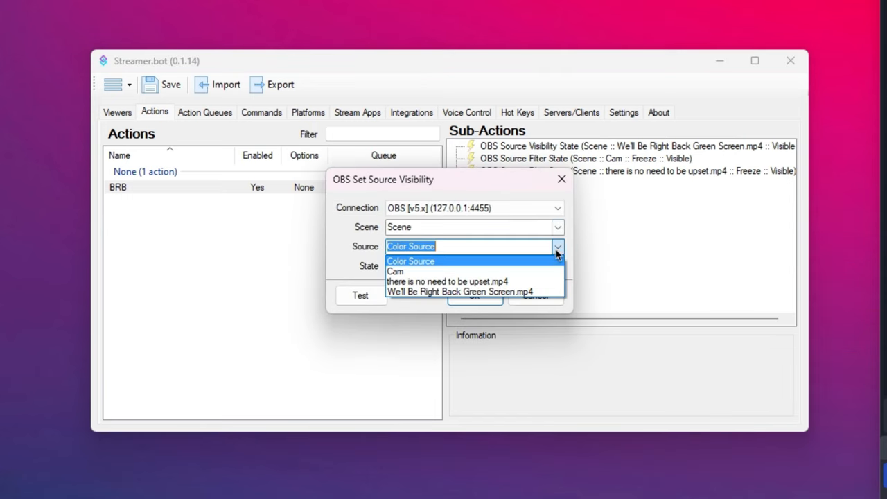
click(460, 291)
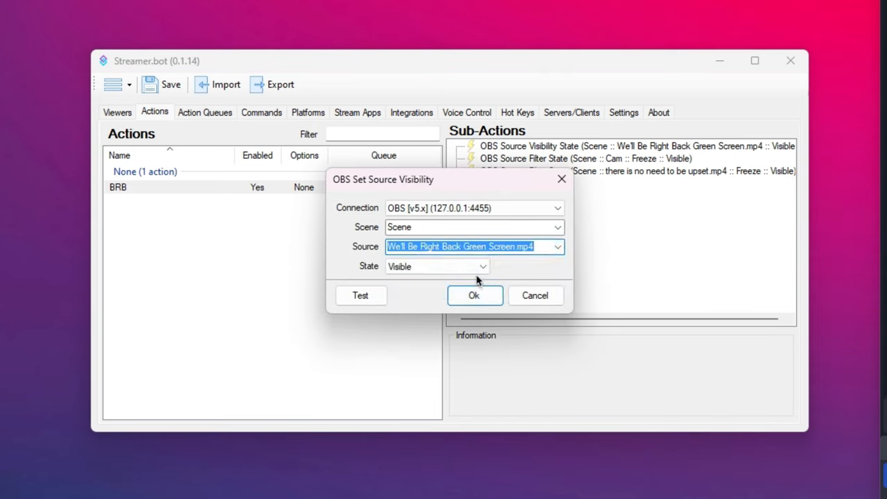
click(474, 295)
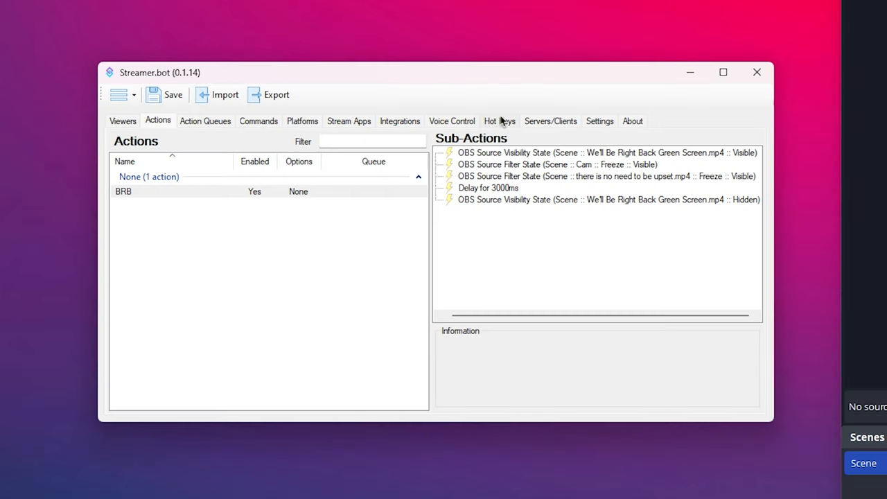
- Add a global Hot Keys entry for Ctrl+Space that triggers the BRB action
click(500, 120)
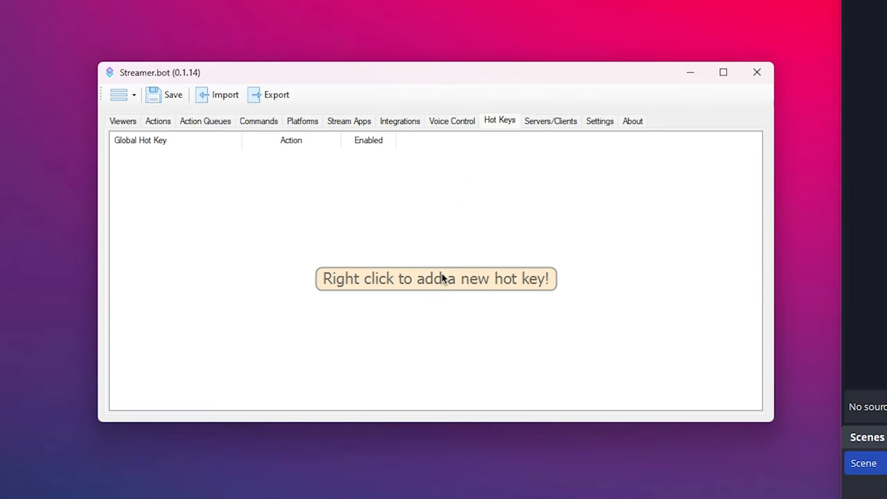
right_click(436, 278)
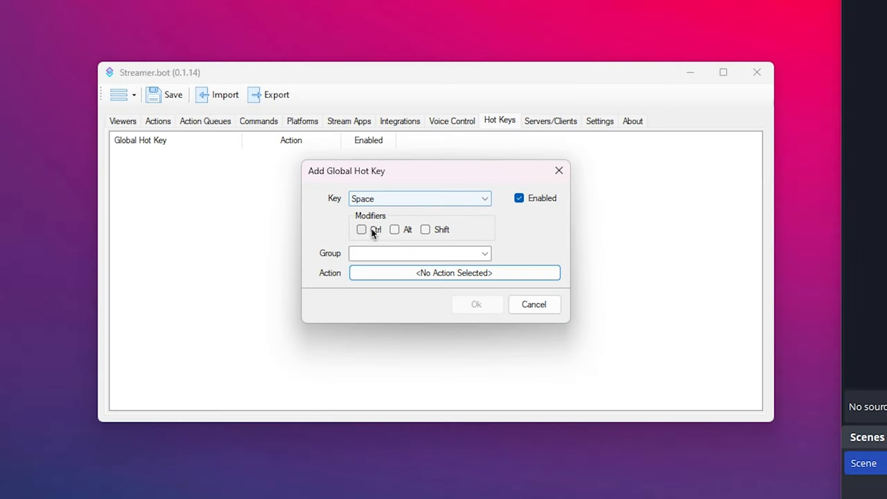
click(361, 229)
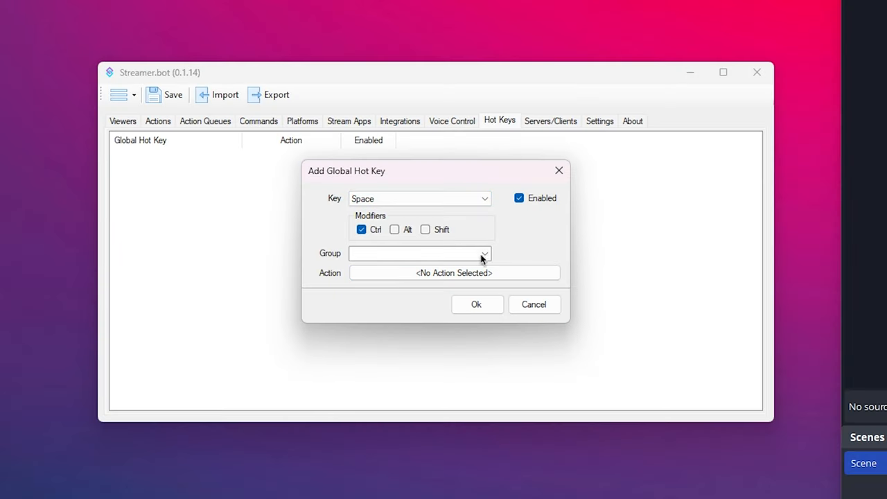
click(454, 273)
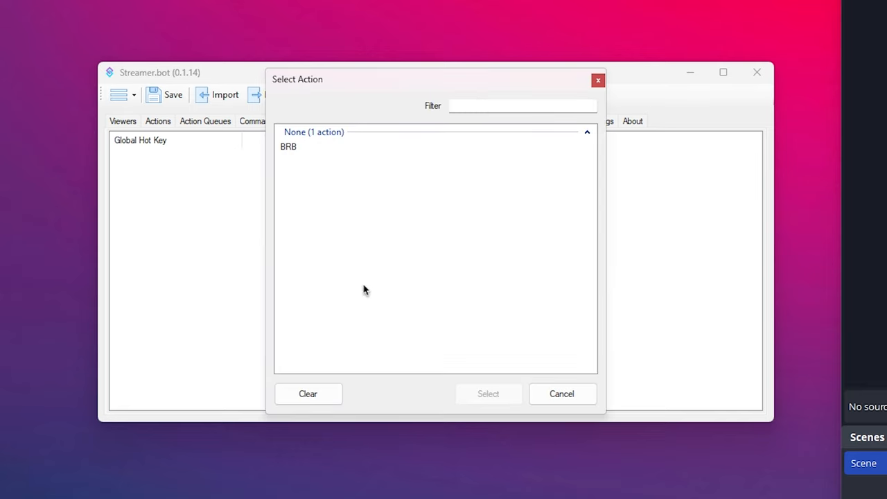
click(488, 394)
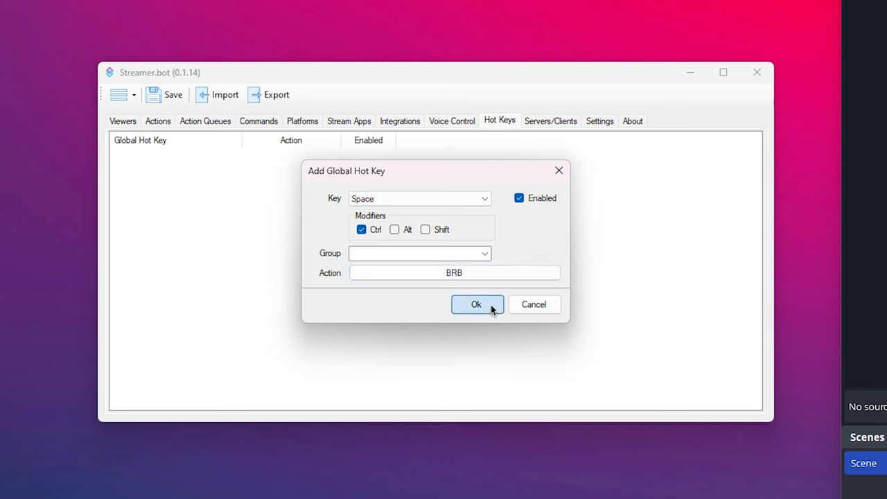
click(476, 304)
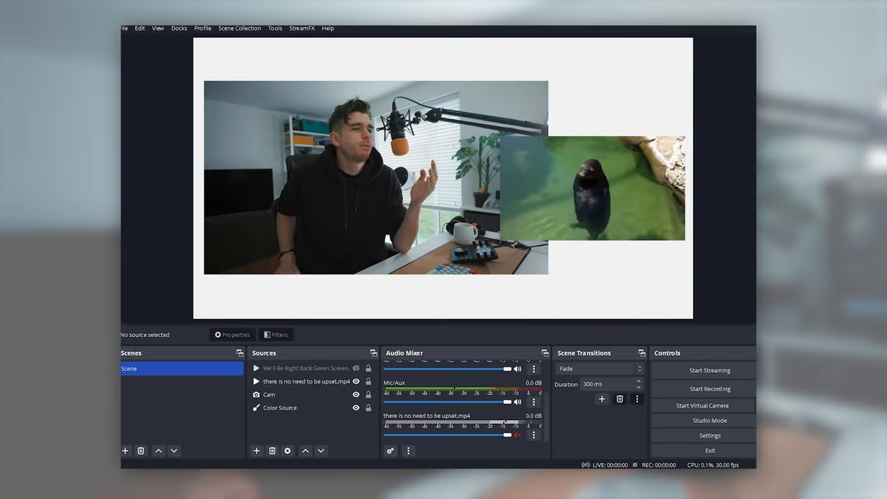